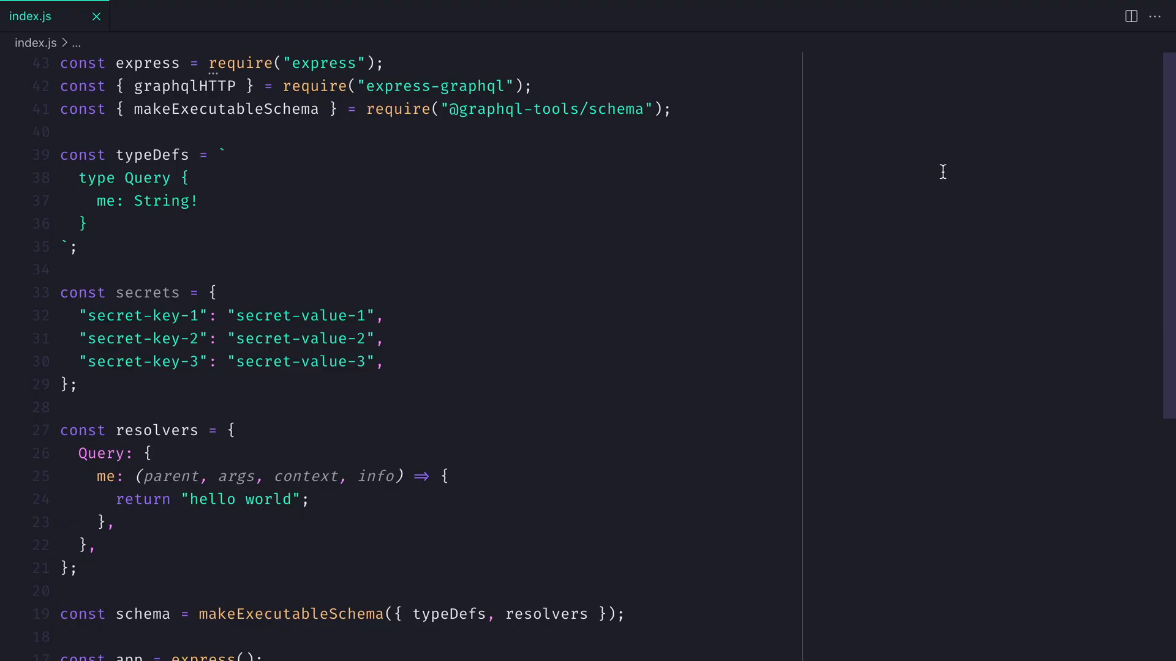
# - Add context: { name: 'test' } after the graphiql option in the /graphql handler
pyautogui.scroll(-3)
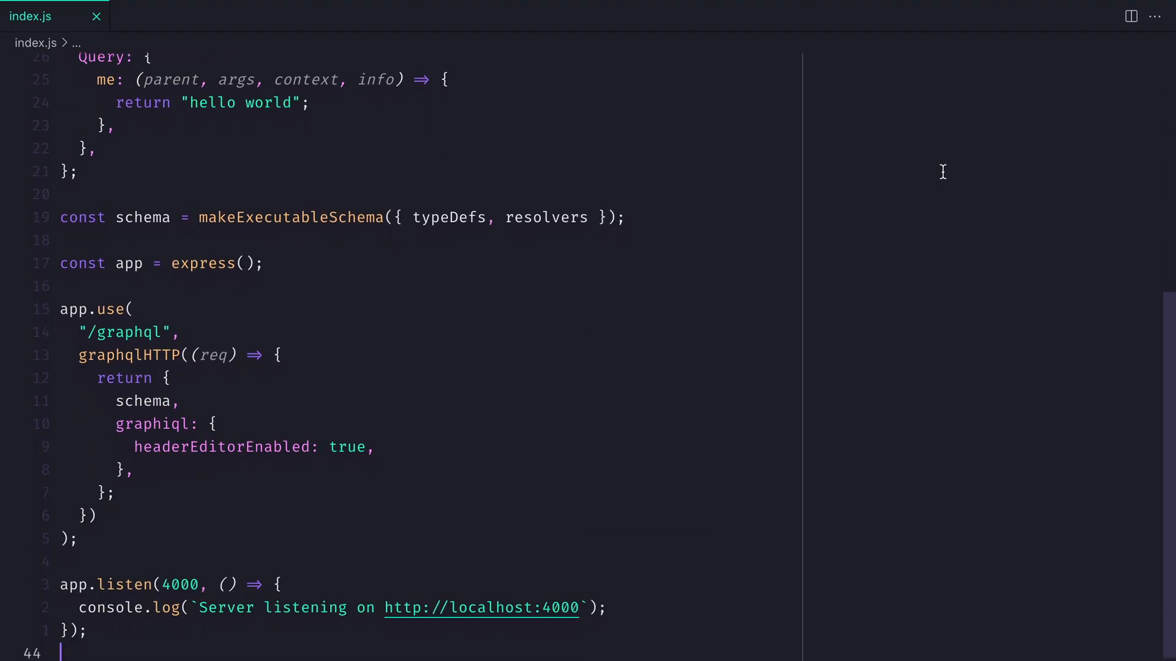
pyautogui.click(125, 20)
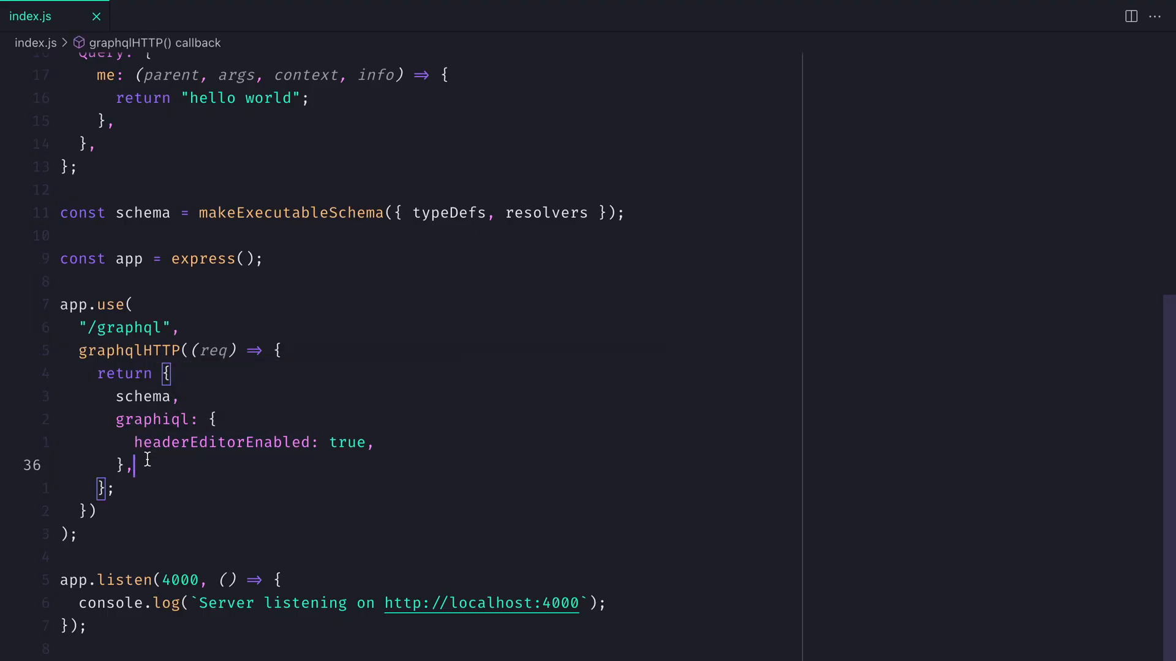
pyautogui.write('conext: {')
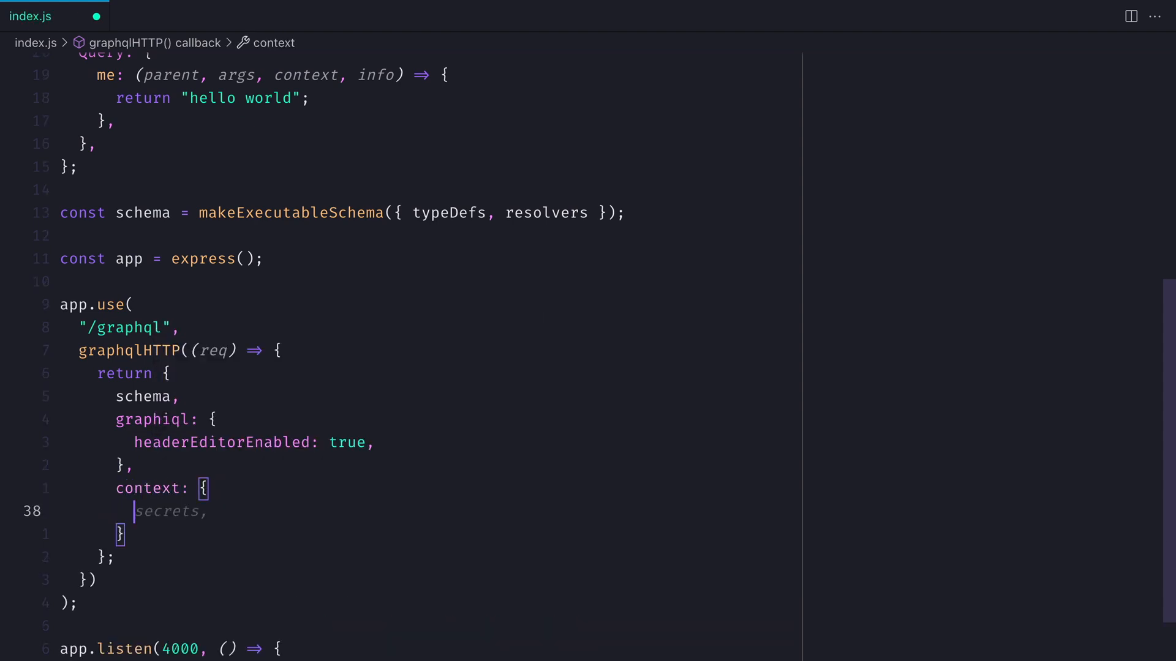
pyautogui.write("name: 'test',")
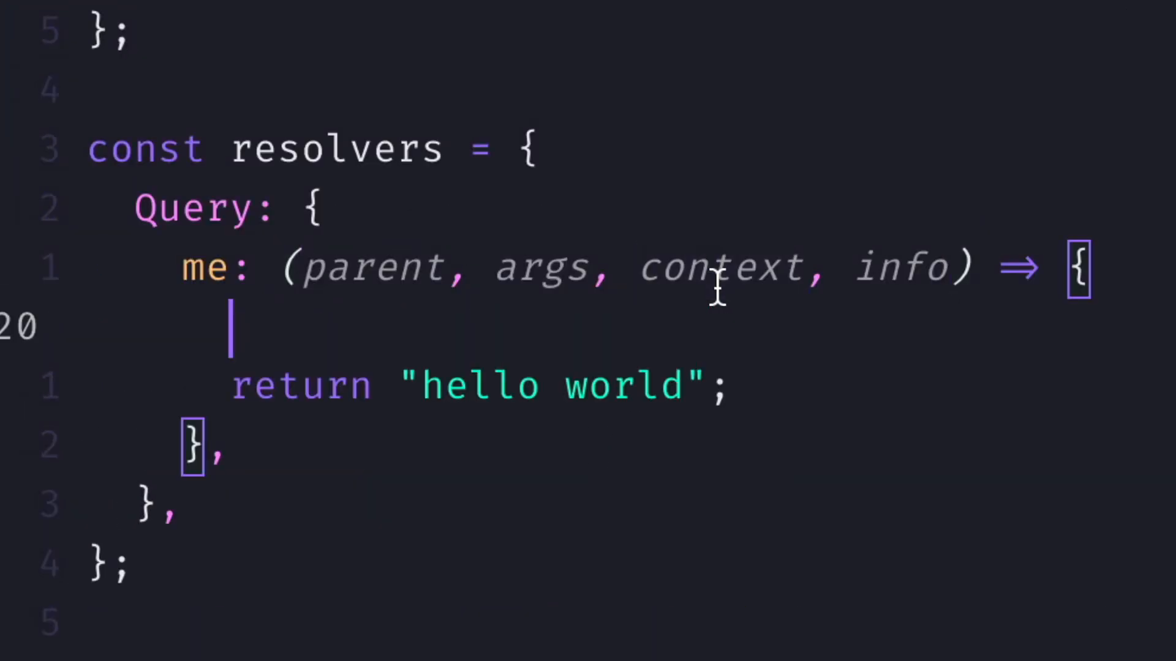
# - Add console.log(context) and context.n access in the me resolver, then run the me query in GraphiQL
pyautogui.write('console')
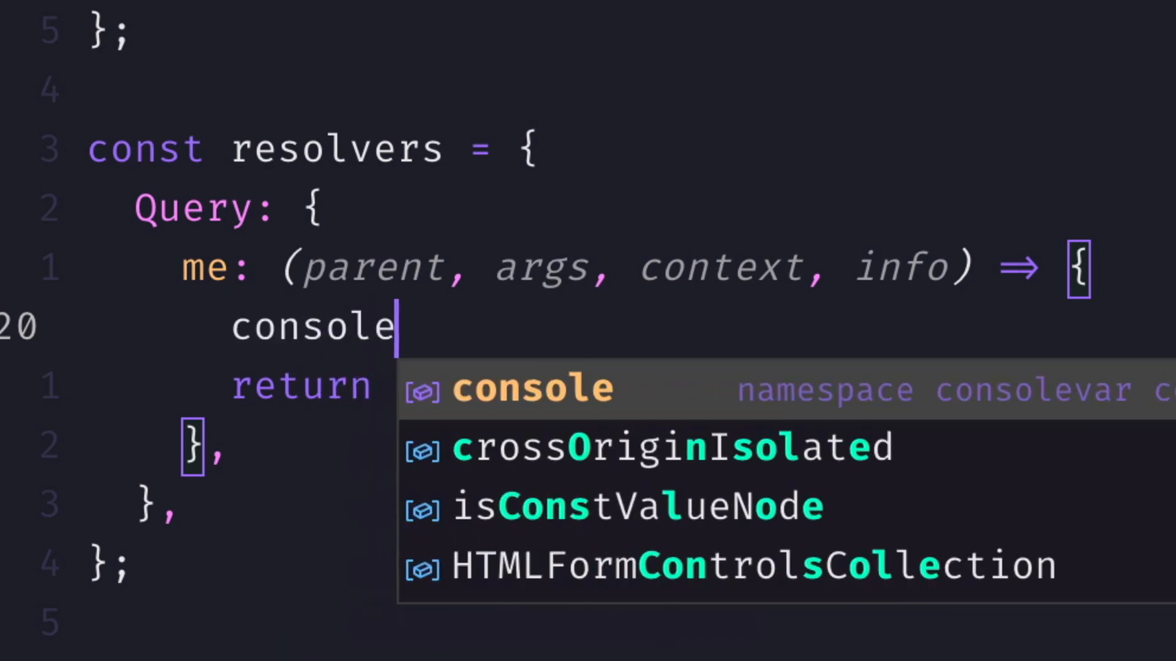
pyautogui.write('.log(context);')
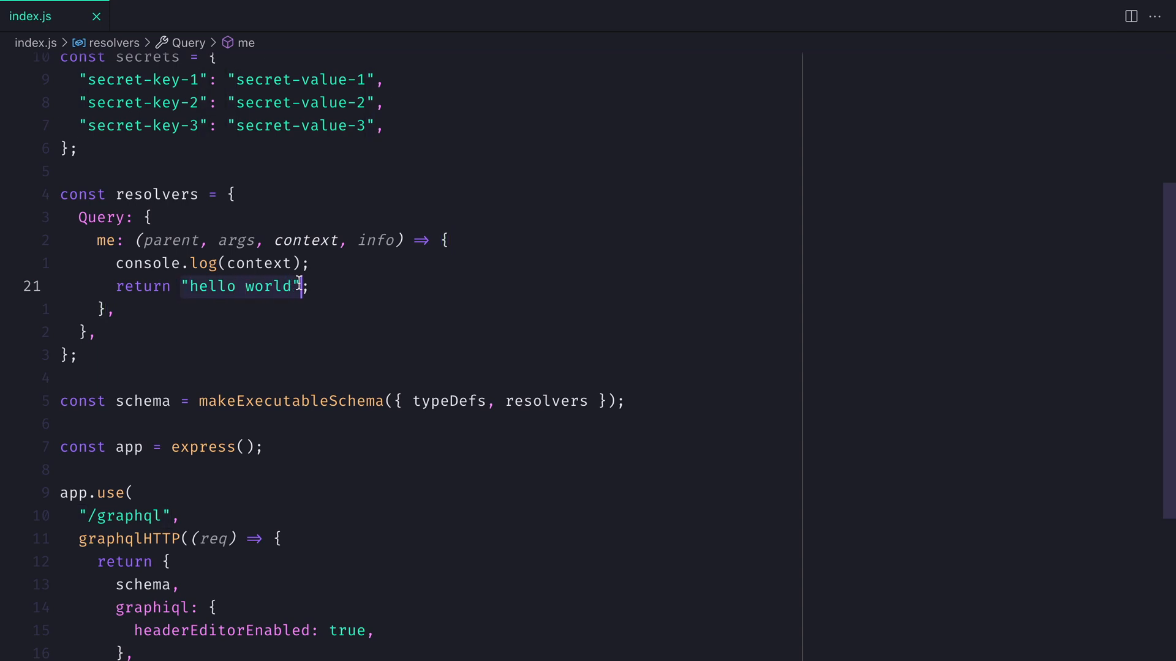
pyautogui.write('context.n')
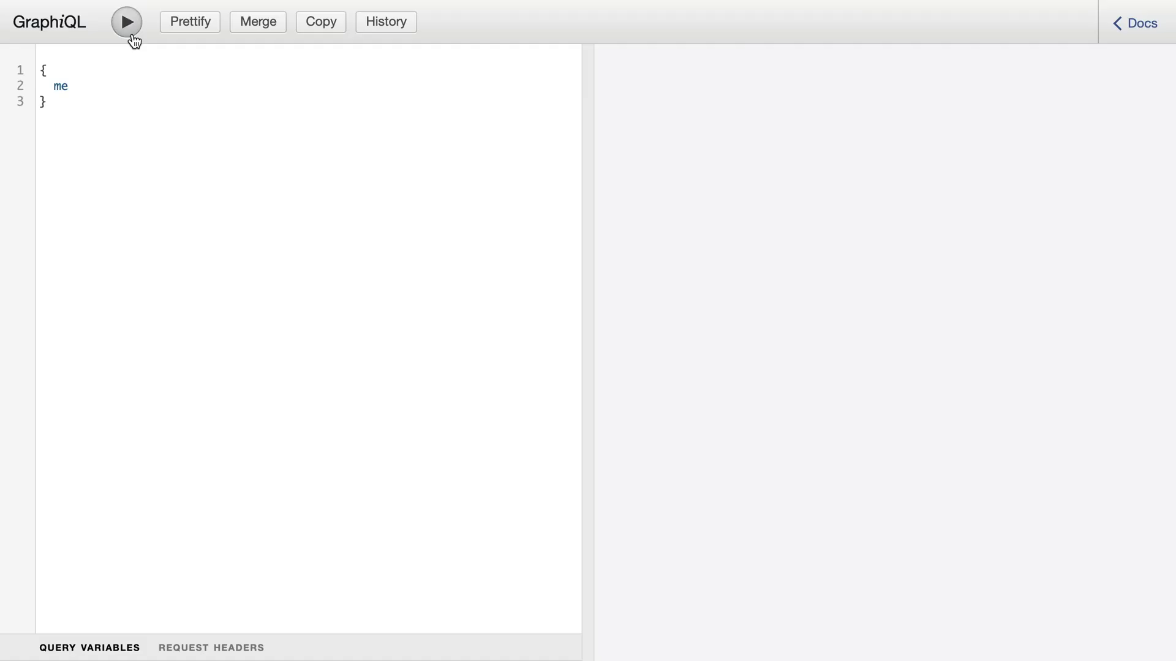
pyautogui.click(126, 21)
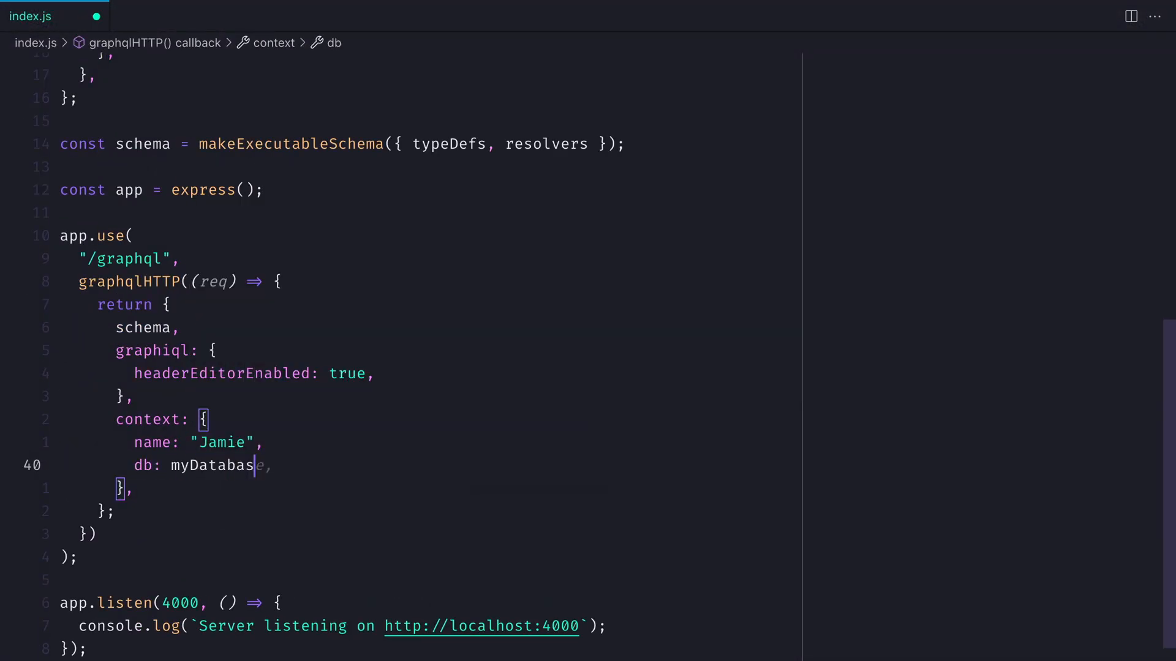
# - Reduce context to secretValue and begin destructuring const { authorization } = req.headers
pyautogui.write('()')
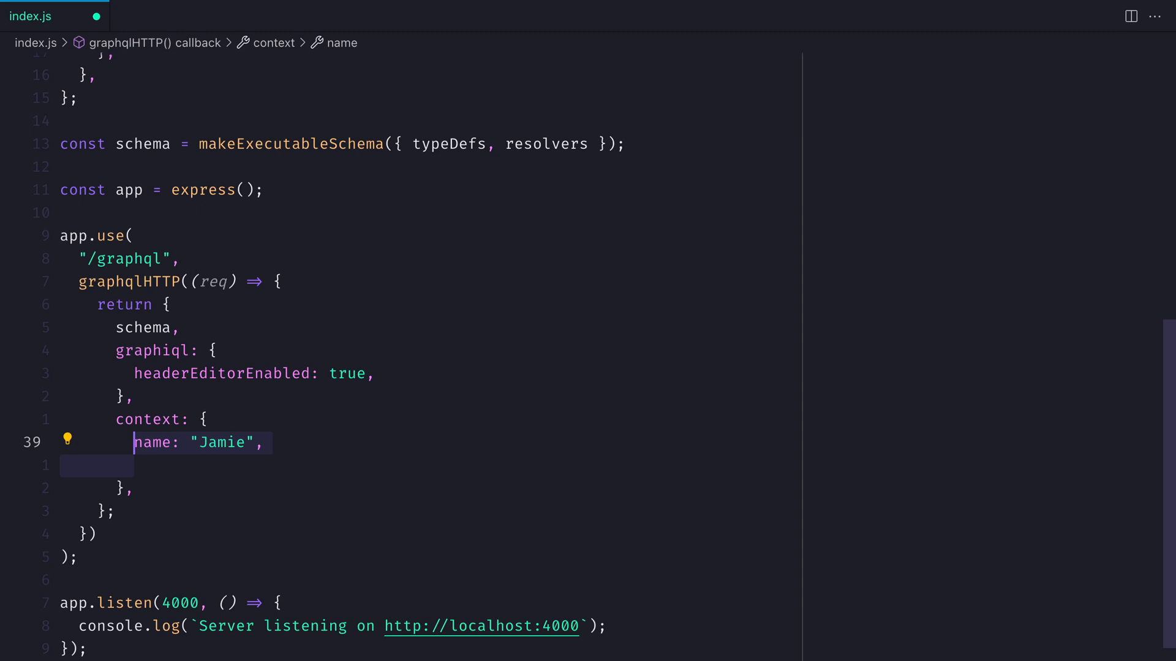
pyautogui.write('secretValue')
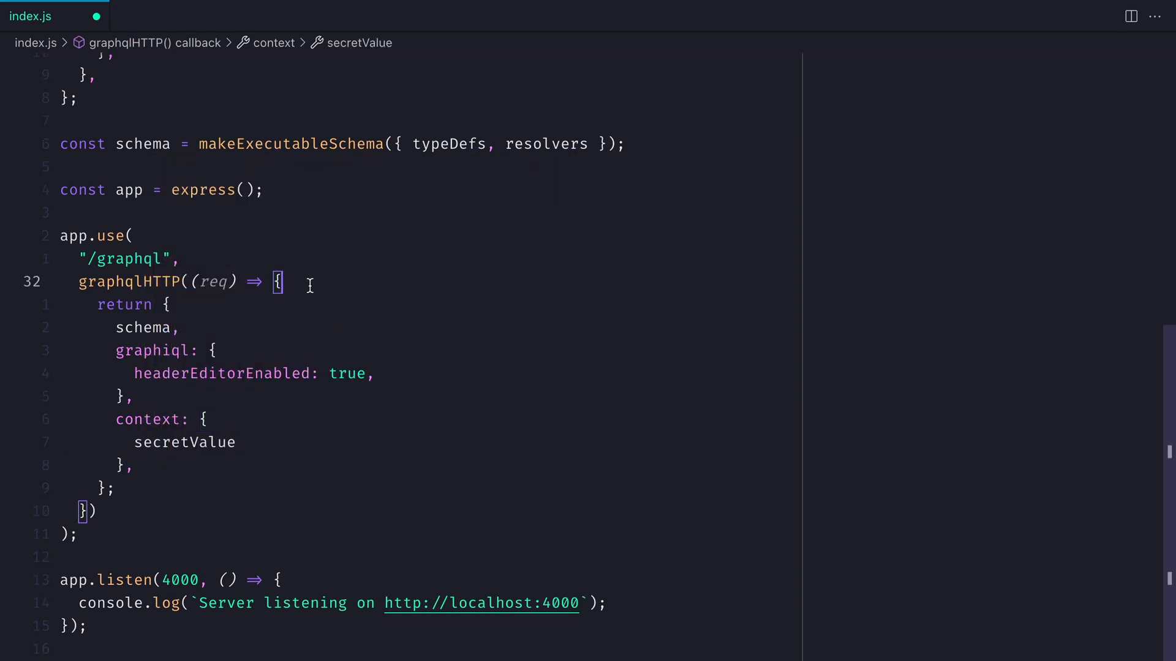
pyautogui.write('const {}')
pyautogui.write('const sec')
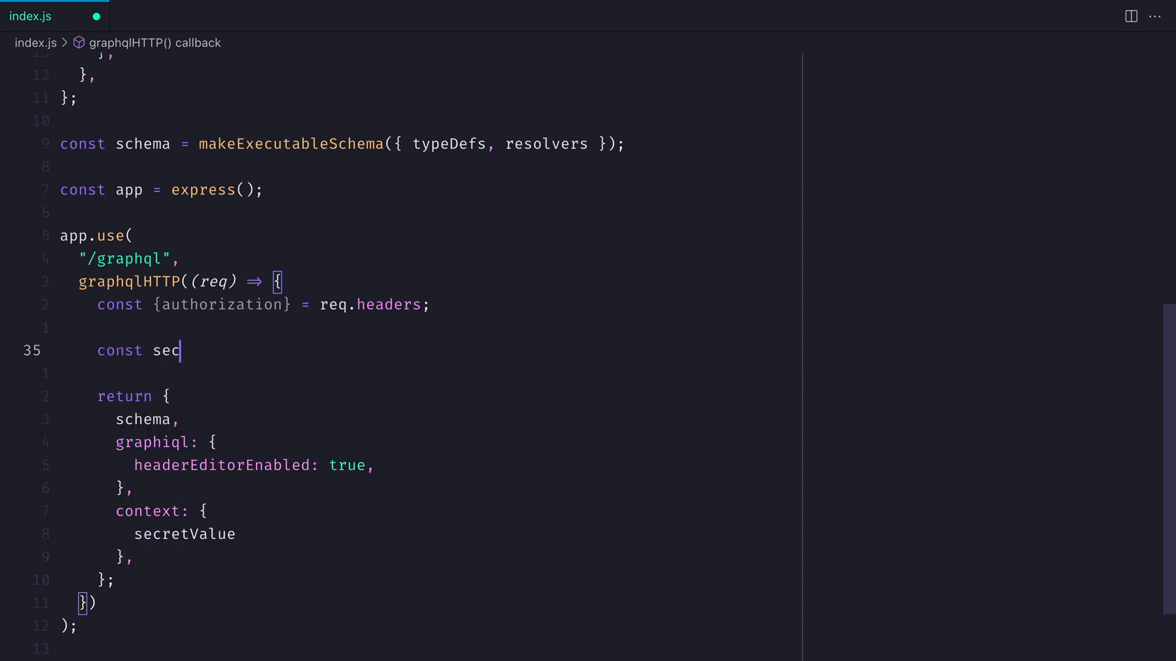
# - Look up secretValue = secrets[authorization], return context.secretValue from me, and run the query
pyautogui.write('retVal')
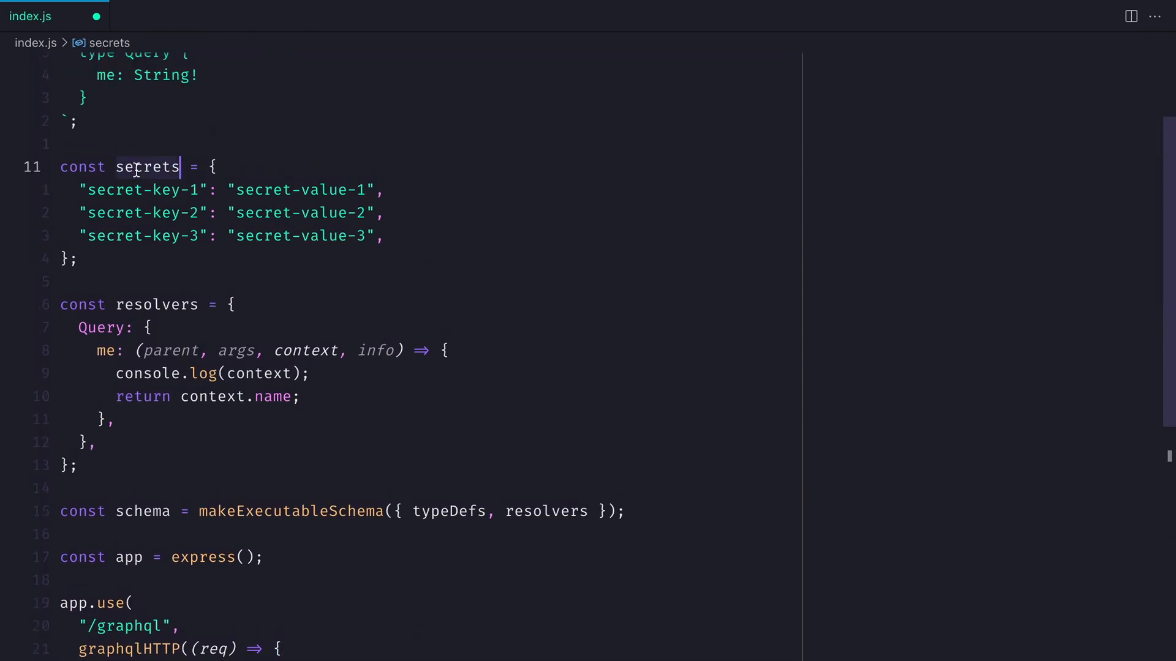
pyautogui.click(117, 373)
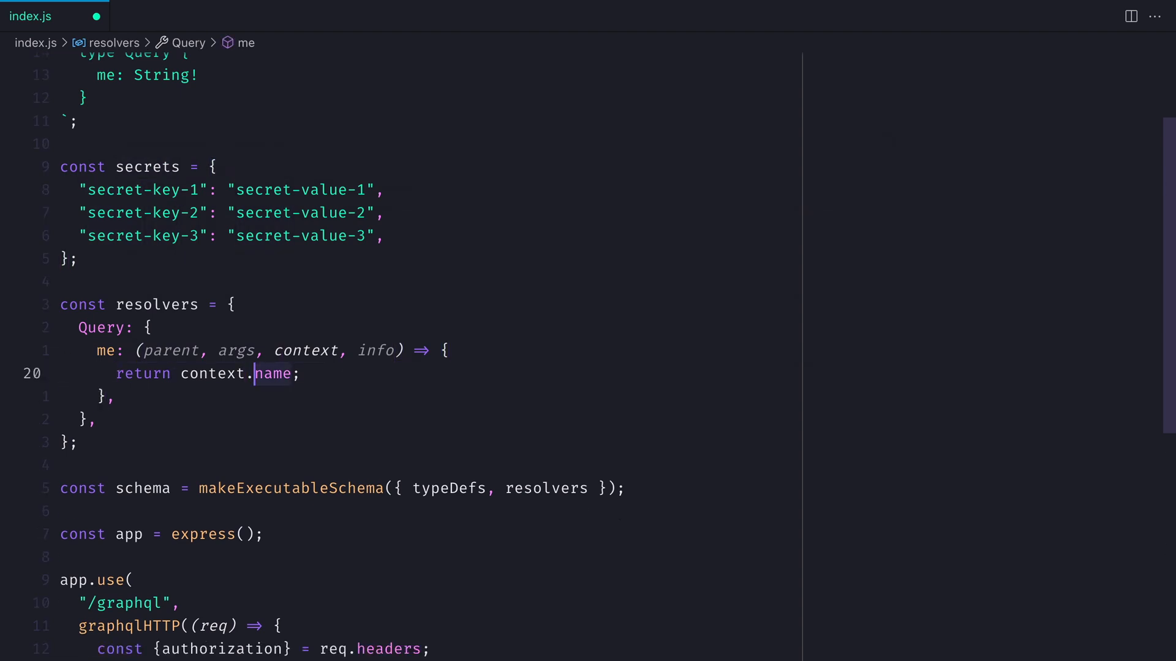
pyautogui.write('secretV')
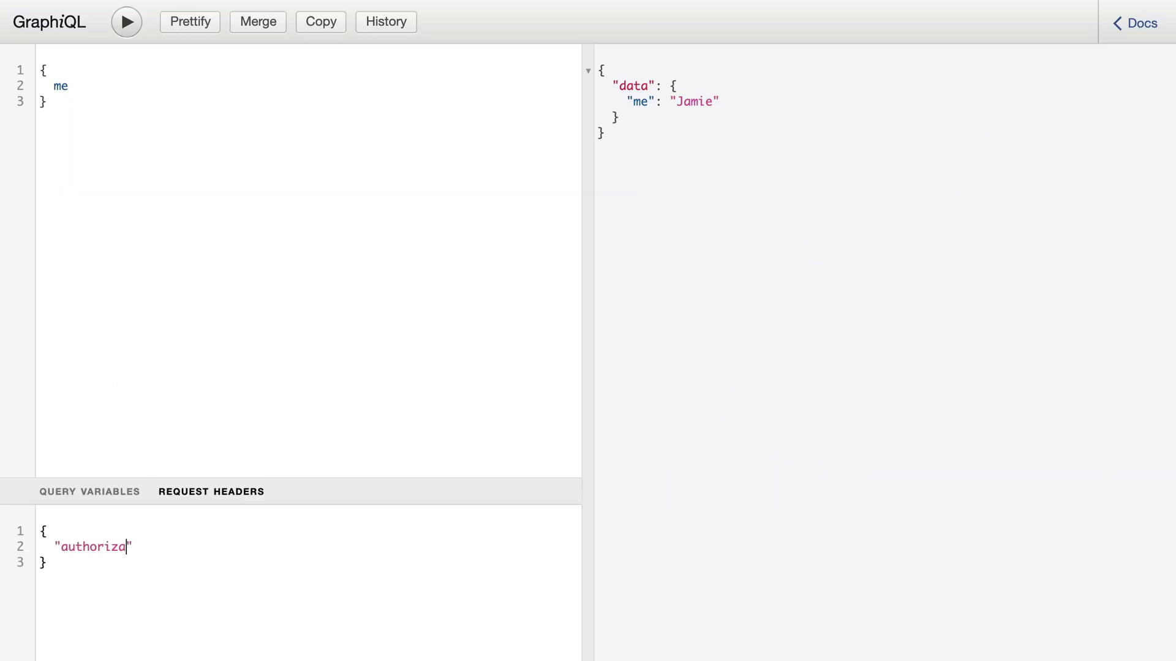
pyautogui.click(126, 21)
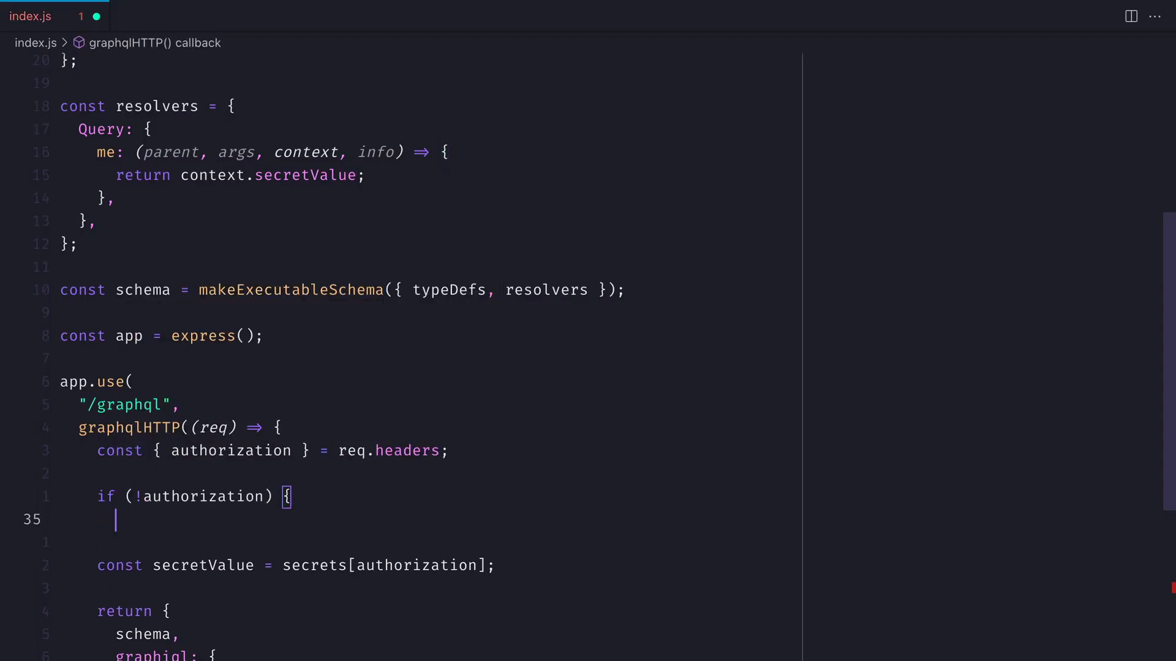
# - Throw new Error("Missing authorization header") when no authorization header is present
pyautogui.write('throw new Error("Missing authorization header");')
pyautogui.write('extensions: ({context}) => ({')
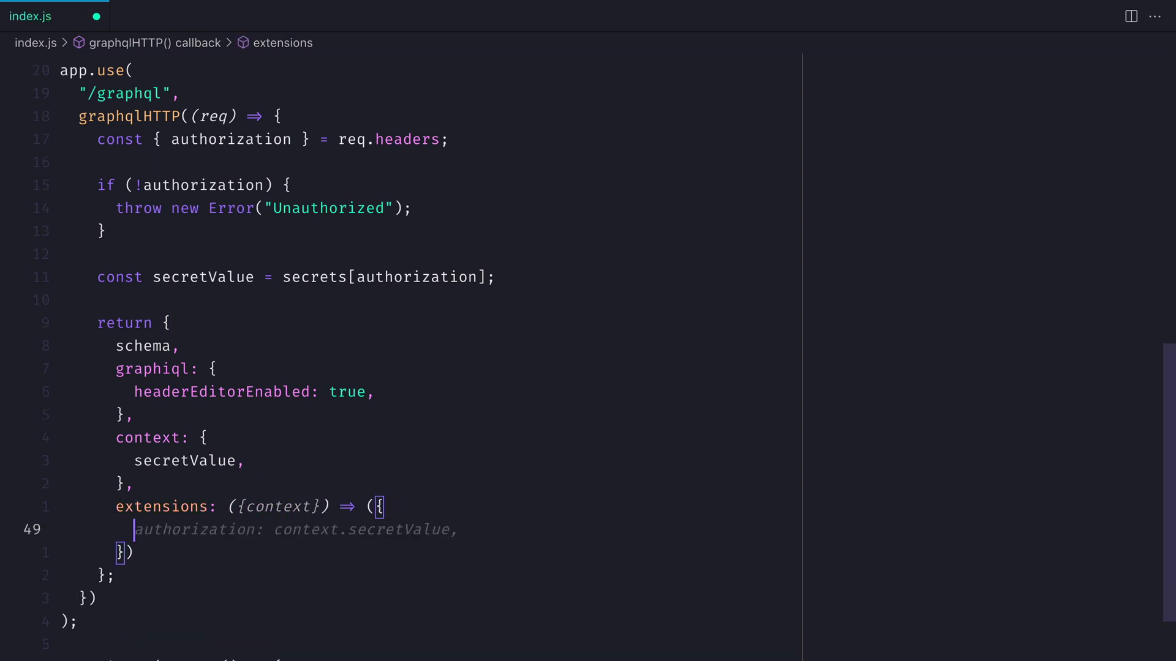
# - Report runTime as Date.now() - context.startTime and record startTime: Date.now() in context
pyautogui.write('runTime: Date.now() - context.')
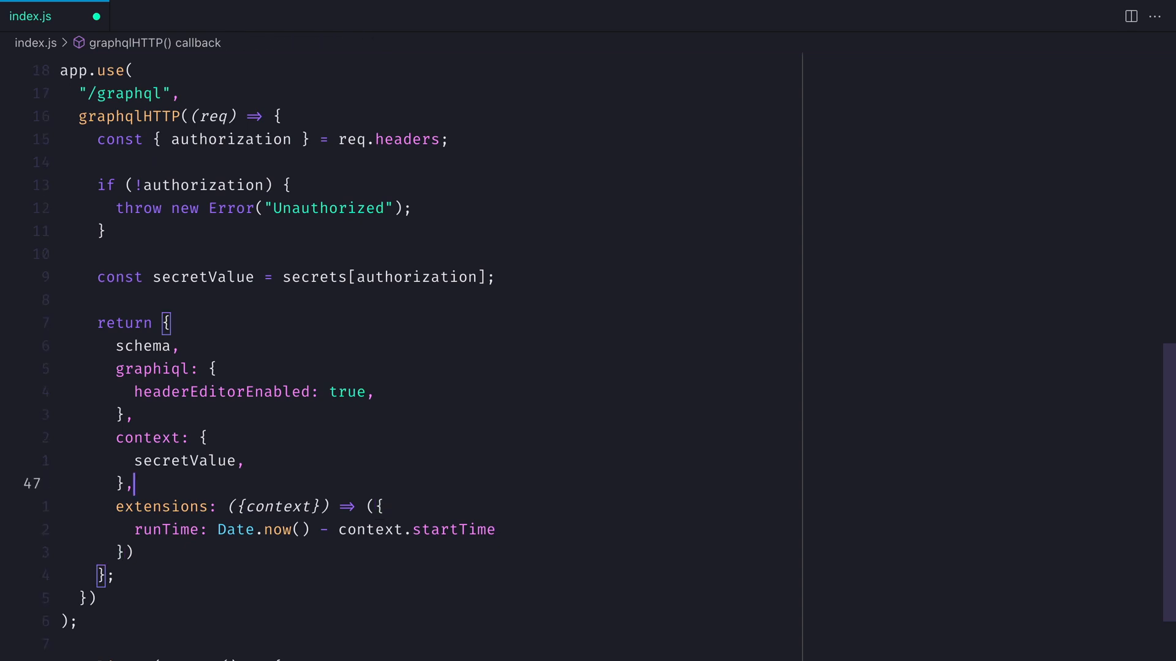
pyautogui.write('startTime:')
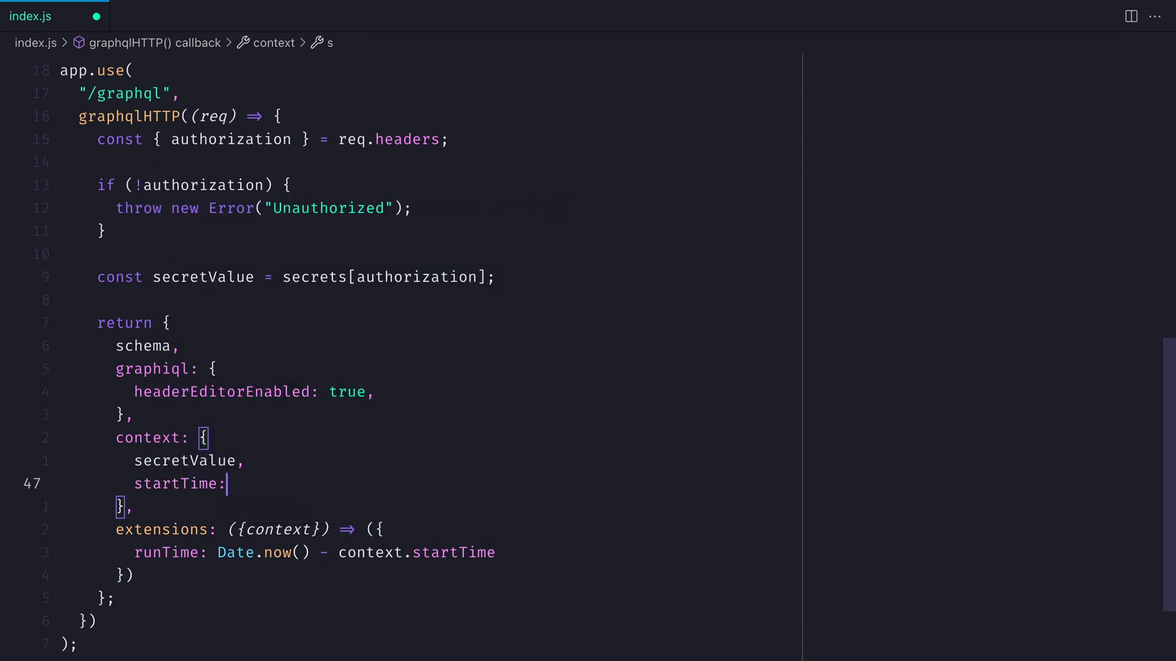
pyautogui.write('Date.now(),')
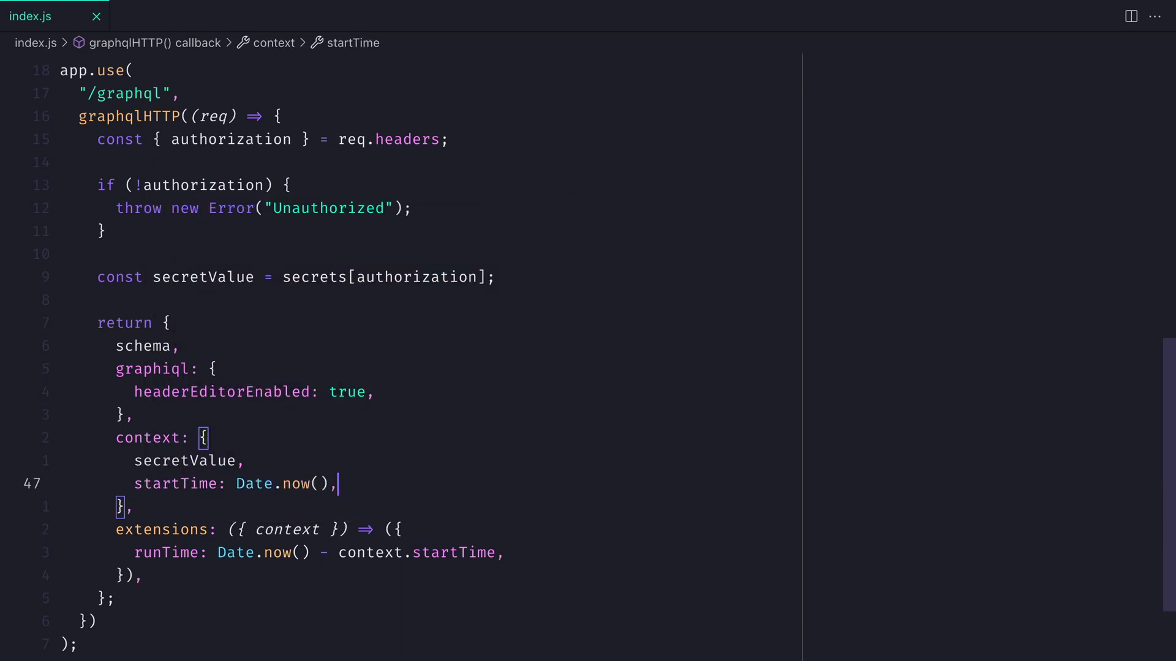